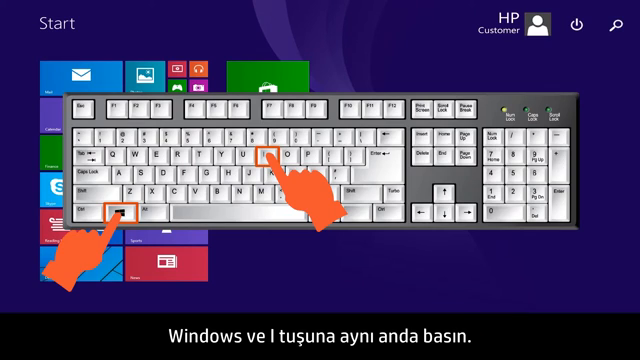
- Restart now under Advanced startup in PC settings' Update and recovery > Recovery
key(win+i)
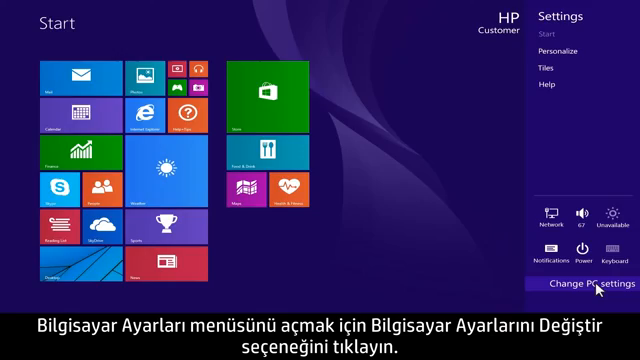
click(561, 288)
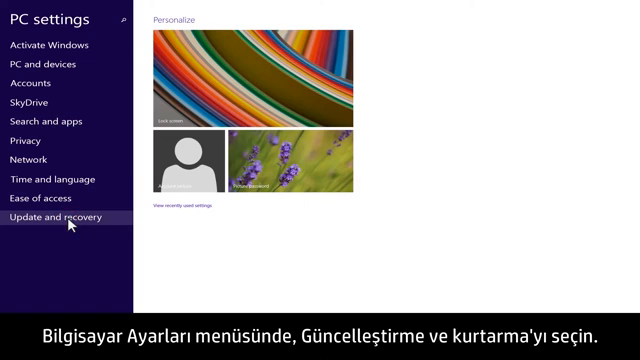
click(55, 228)
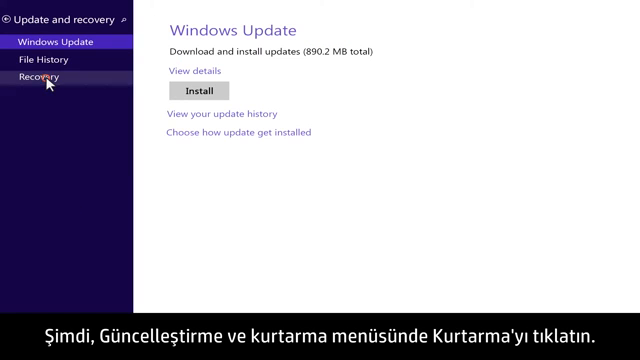
click(37, 78)
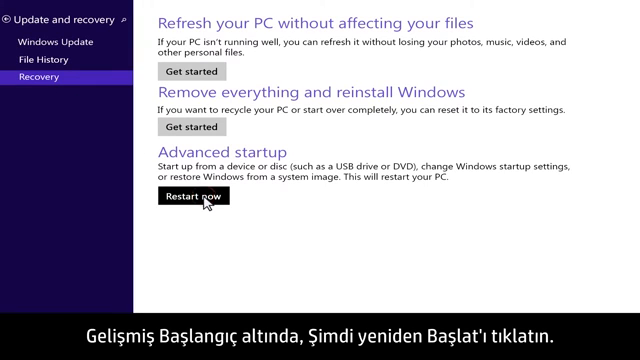
click(182, 197)
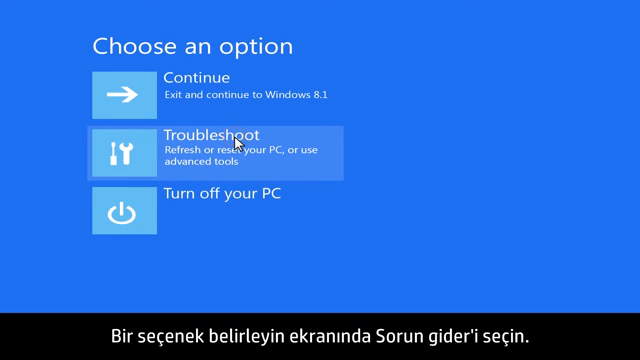
- Open Troubleshoot and restart from Startup Settings to pick a startup mode
click(210, 145)
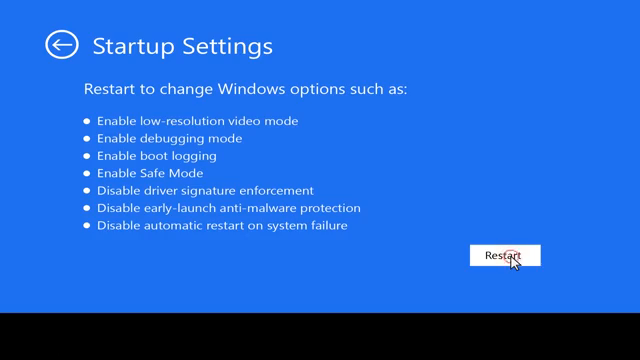
click(508, 254)
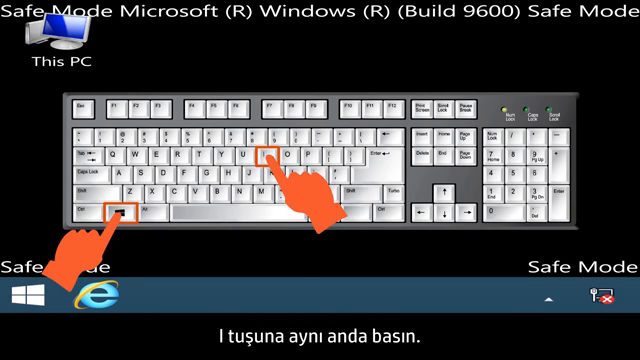
- Restart the PC from the Settings charm's Power menu
key(Win+i)
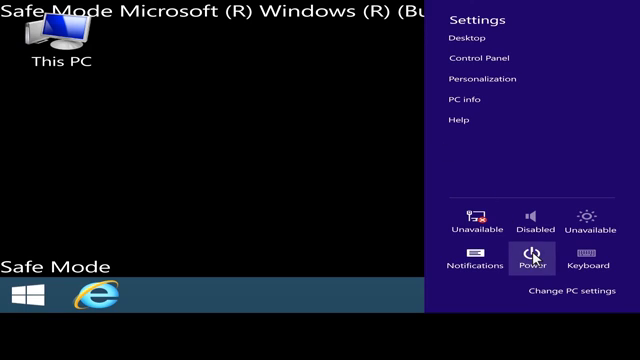
click(530, 256)
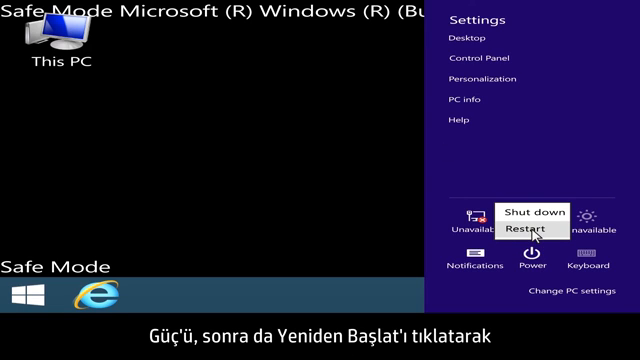
click(525, 229)
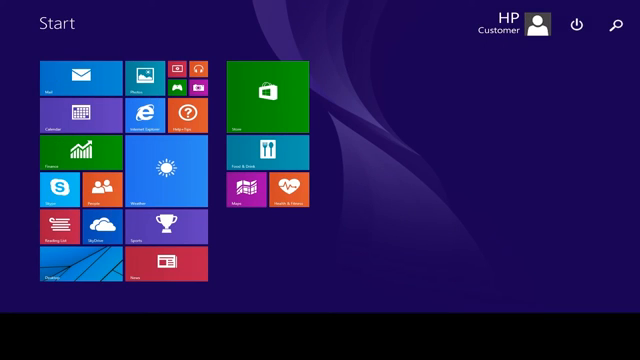